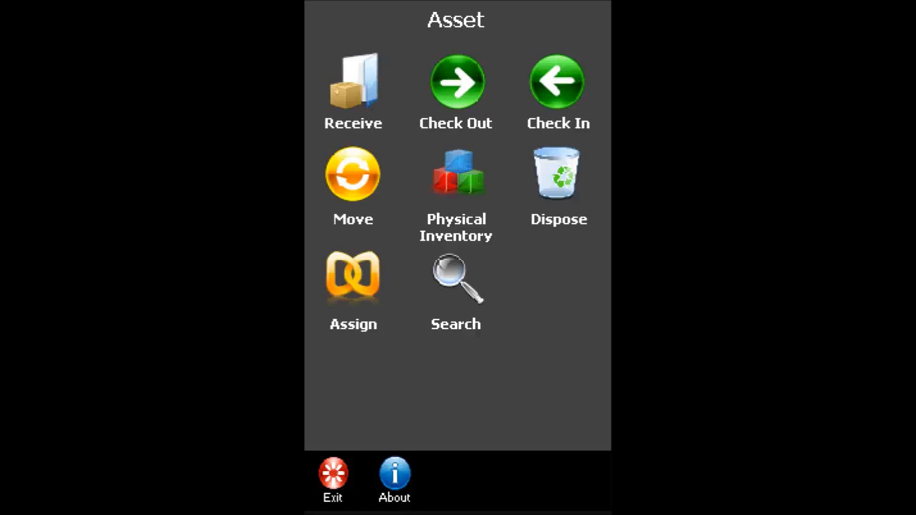
mouse_move(526, 49)
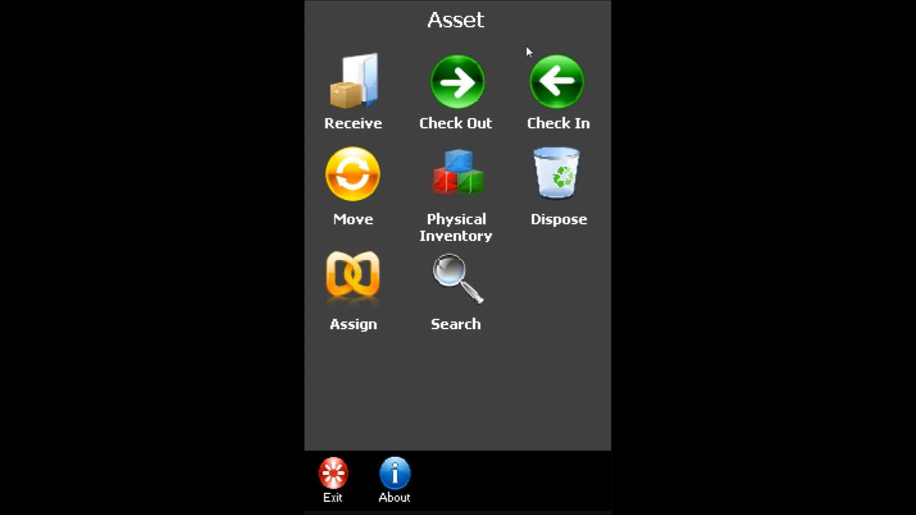
mouse_move(456, 90)
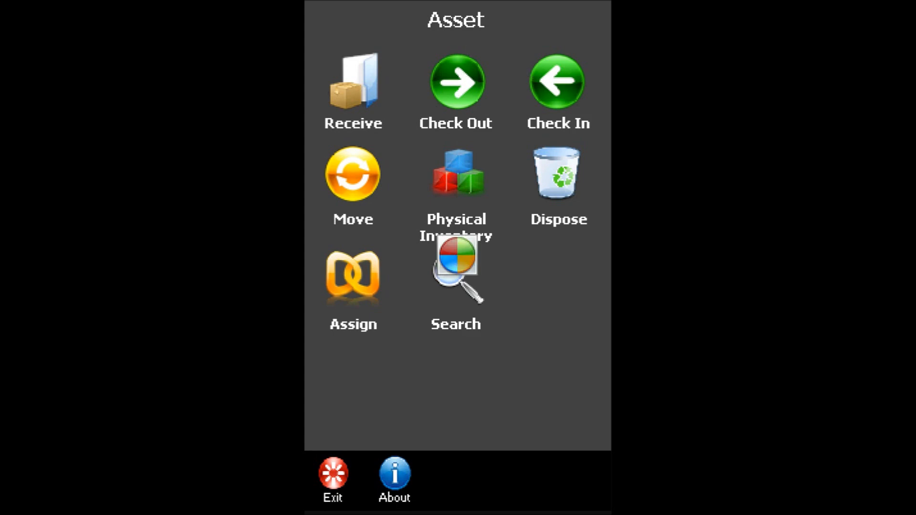
Start a new asset check-out from the Asset main menu.
click(457, 84)
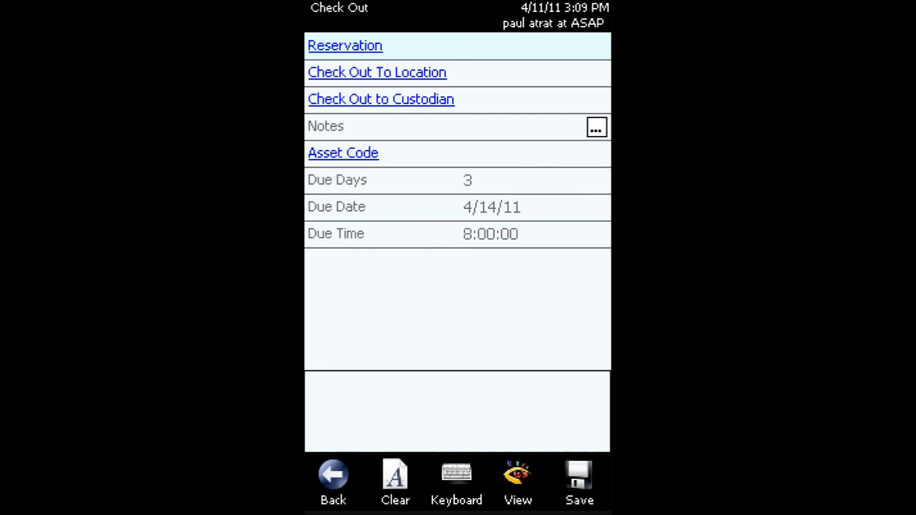
click(466, 46)
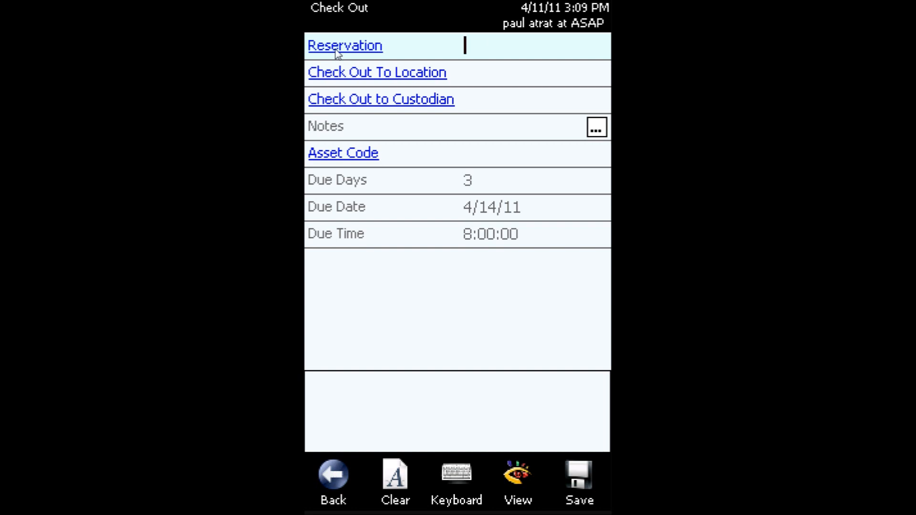
Search stored reservations and select one, filling location Conf001 and custodian 00001.
click(345, 46)
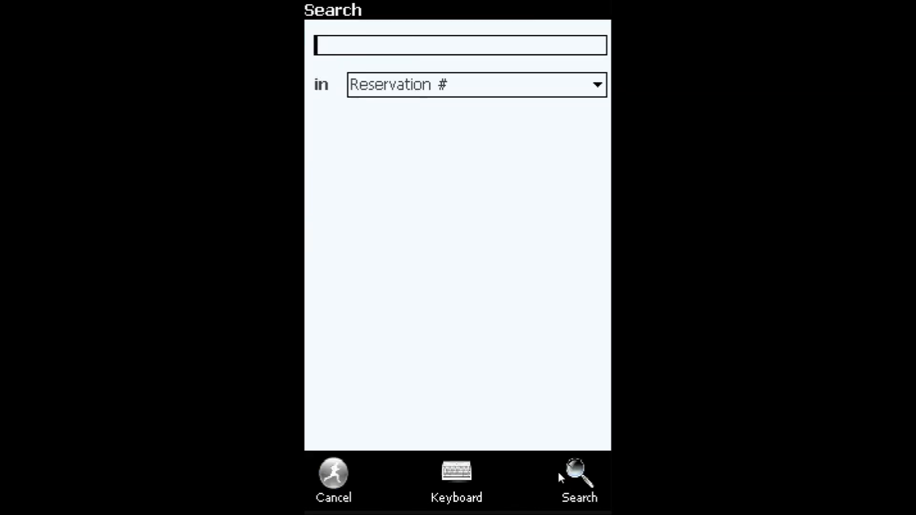
click(580, 480)
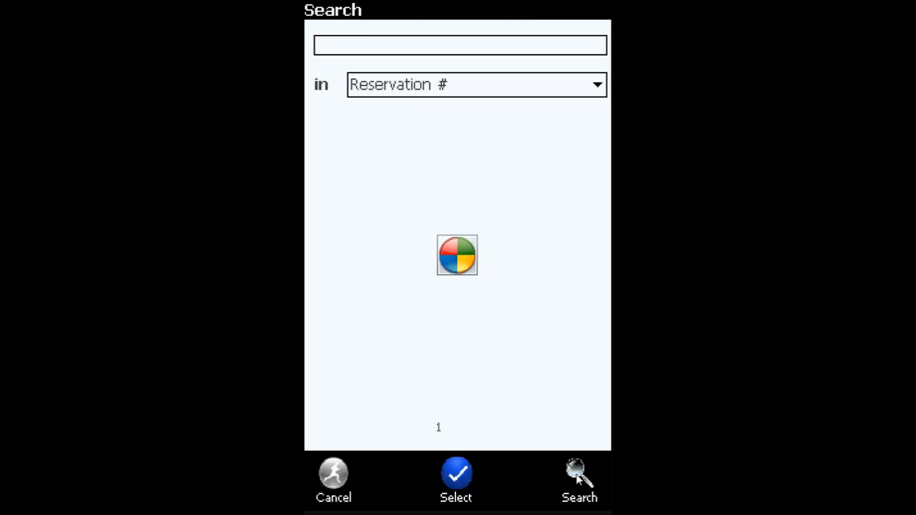
click(578, 475)
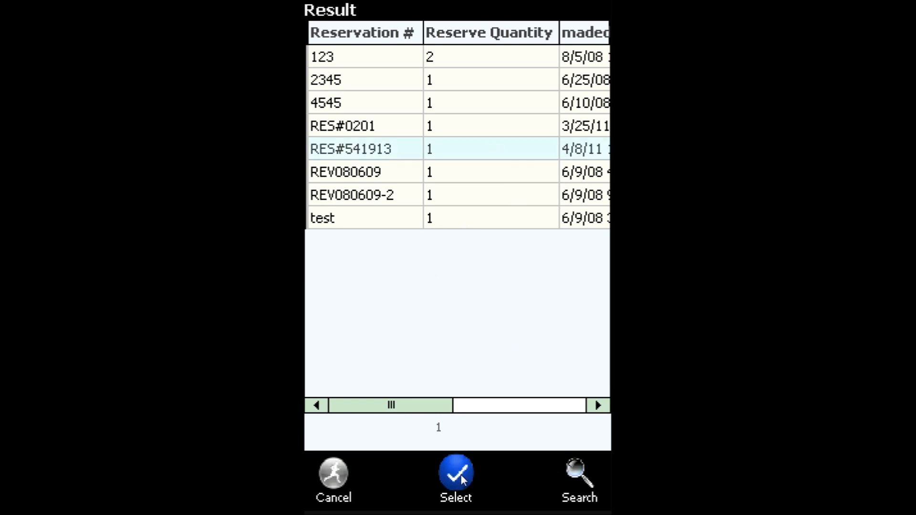
click(455, 477)
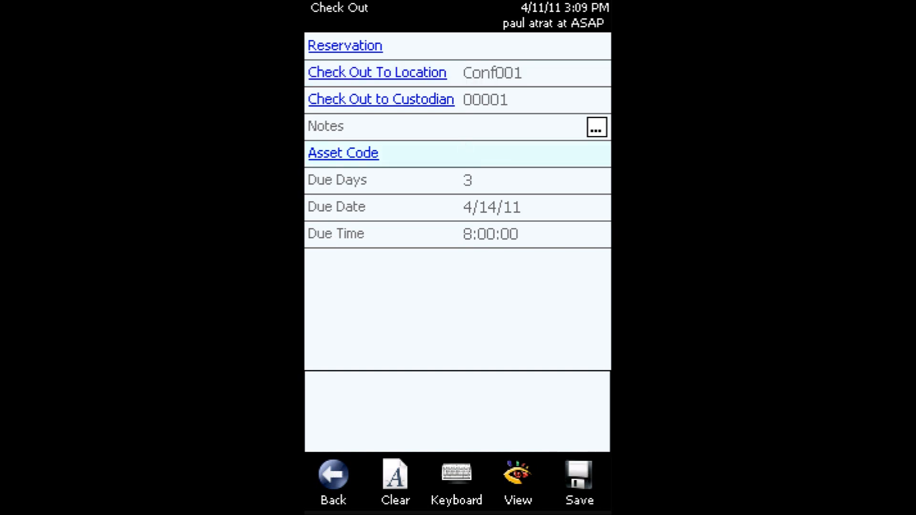
Abandon the reservation check-out and go back to the Asset menu.
click(521, 154)
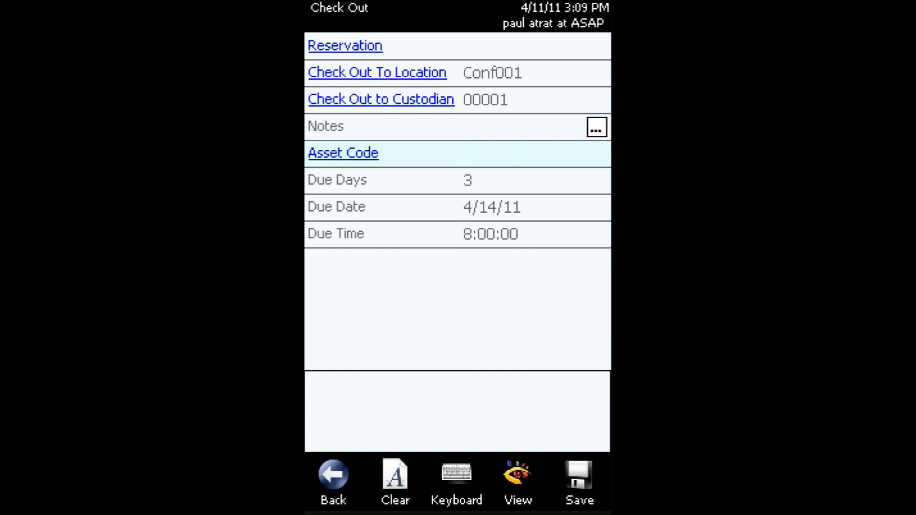
click(333, 475)
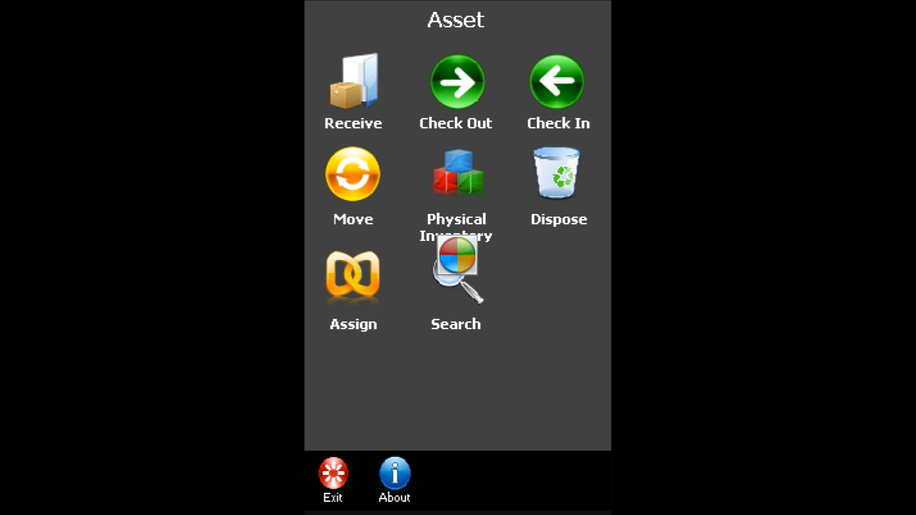
Check out asset 00015 (Computer Speakers) to location w1-1 and custodian paul, and save it.
click(456, 84)
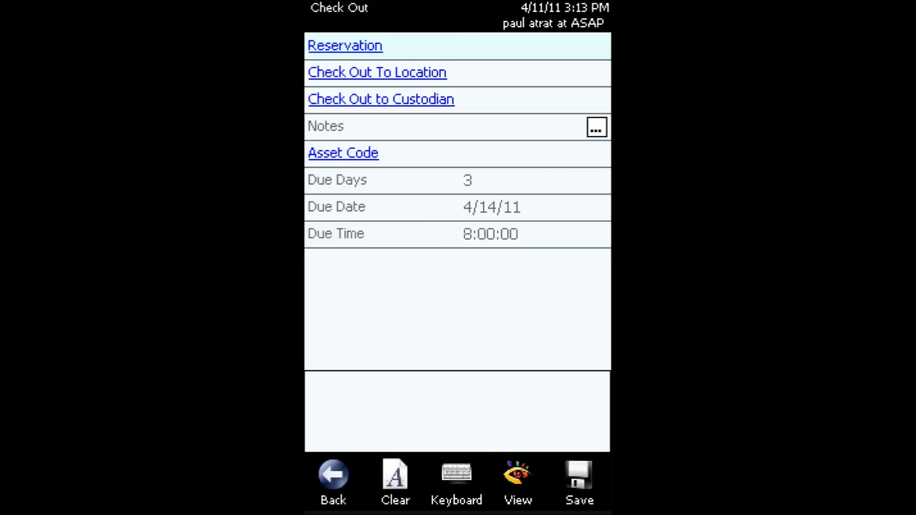
click(521, 72)
text(w1-1)
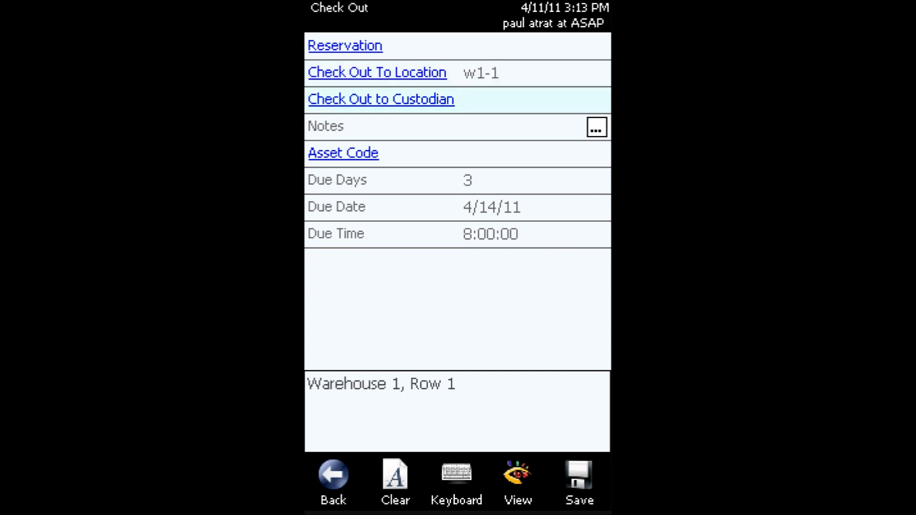
click(528, 99)
text(paul)
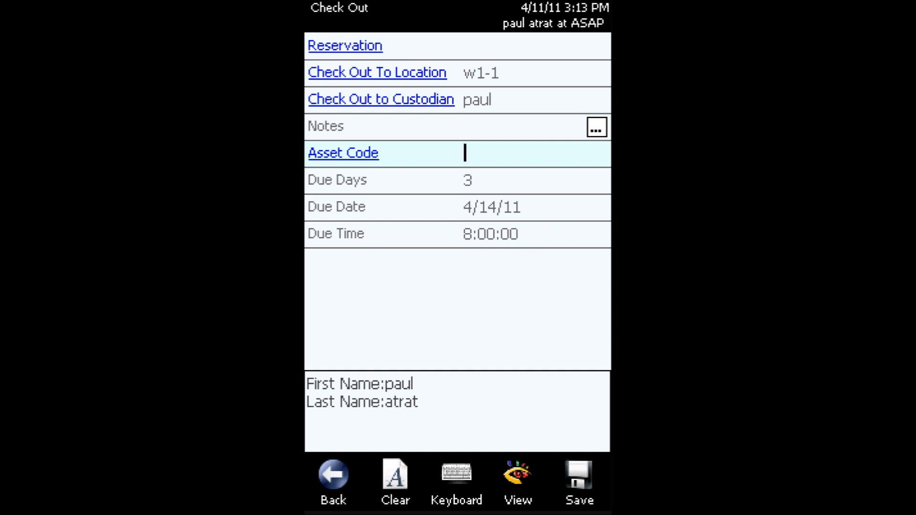
text(00015)
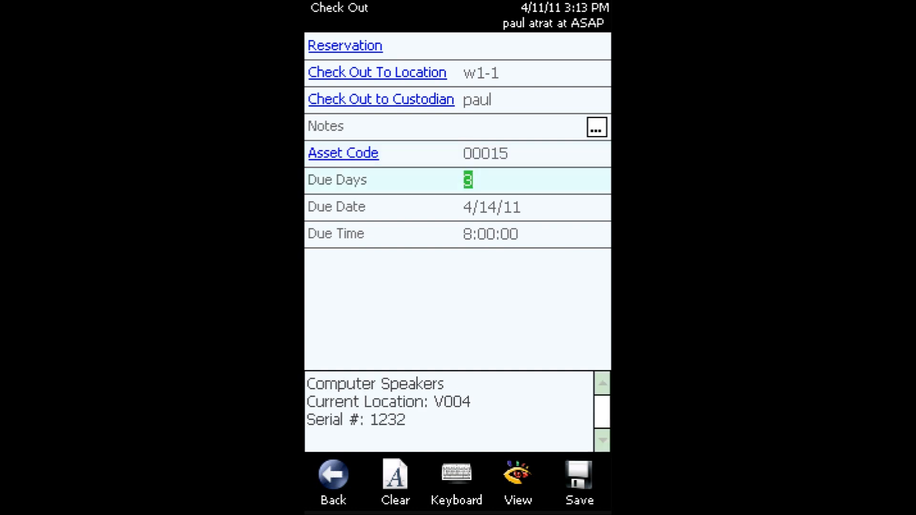
click(579, 480)
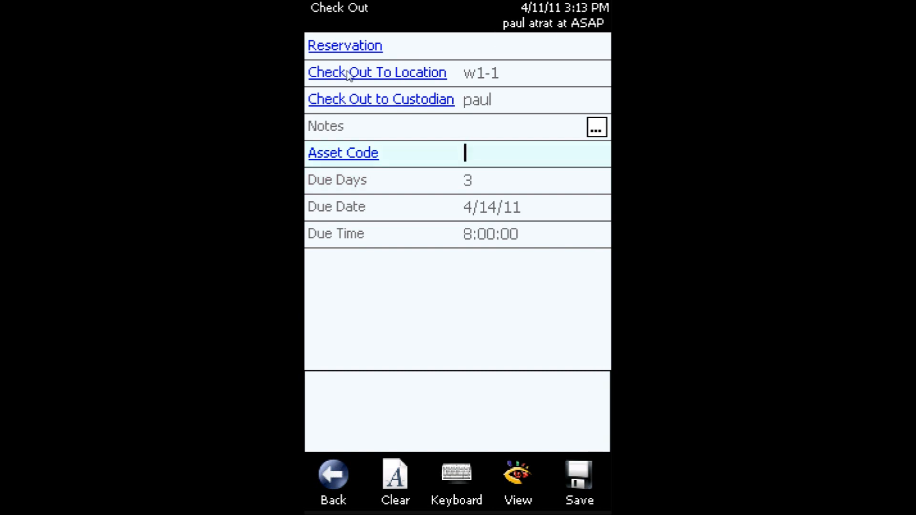
mouse_move(401, 85)
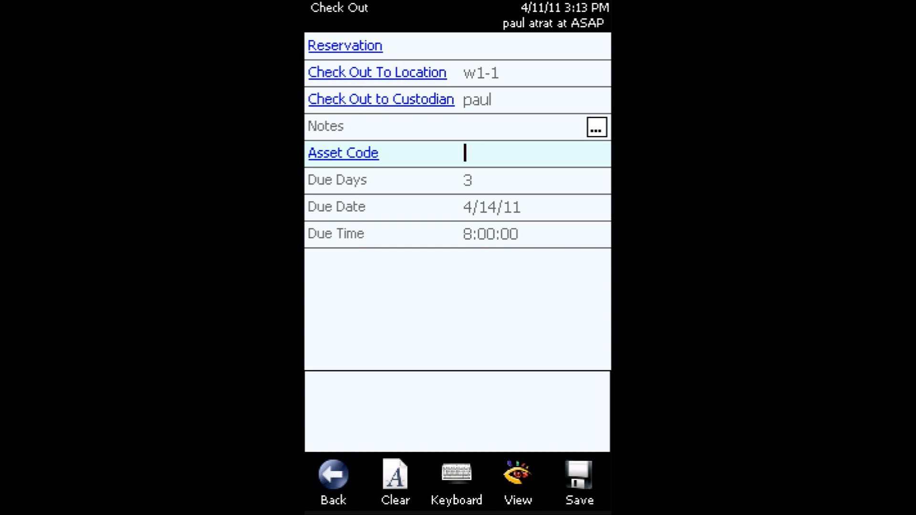
mouse_move(539, 75)
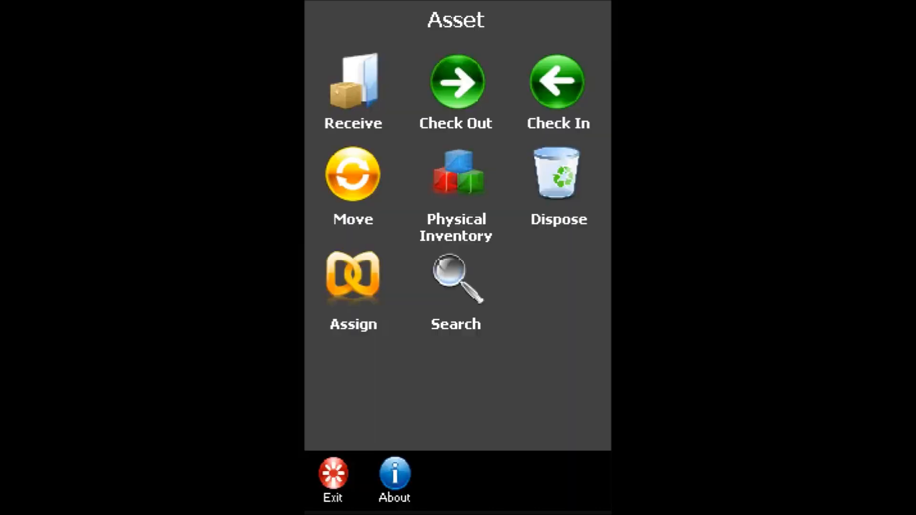
mouse_move(551, 75)
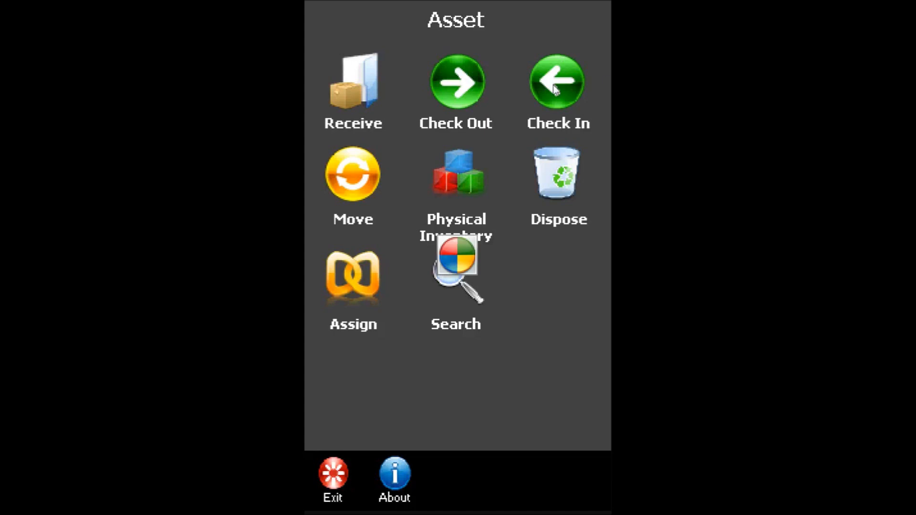
click(557, 80)
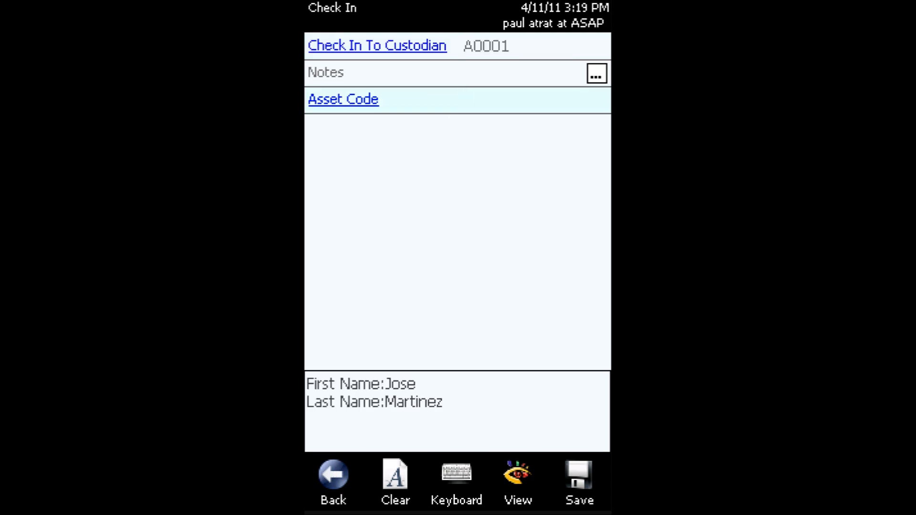
Enter asset code 00015 for the returned speakers and save the check-in.
click(466, 99)
text(00015)
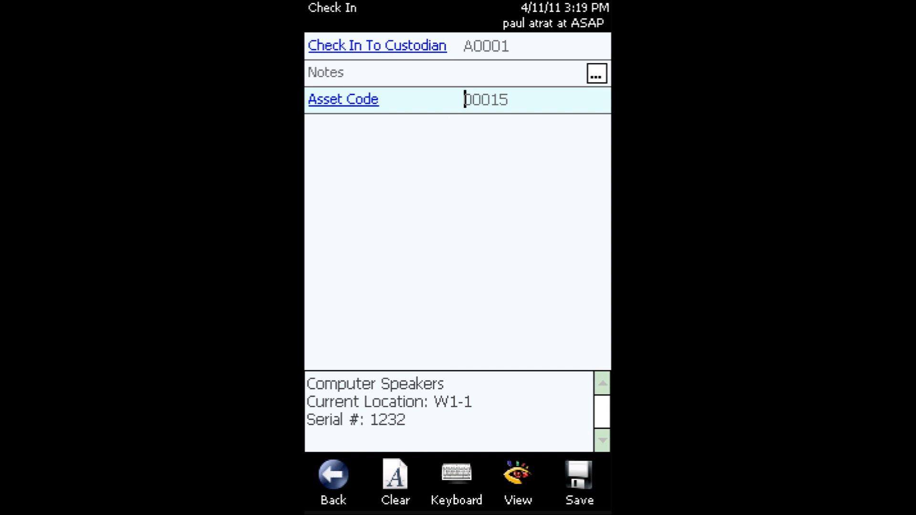
click(395, 478)
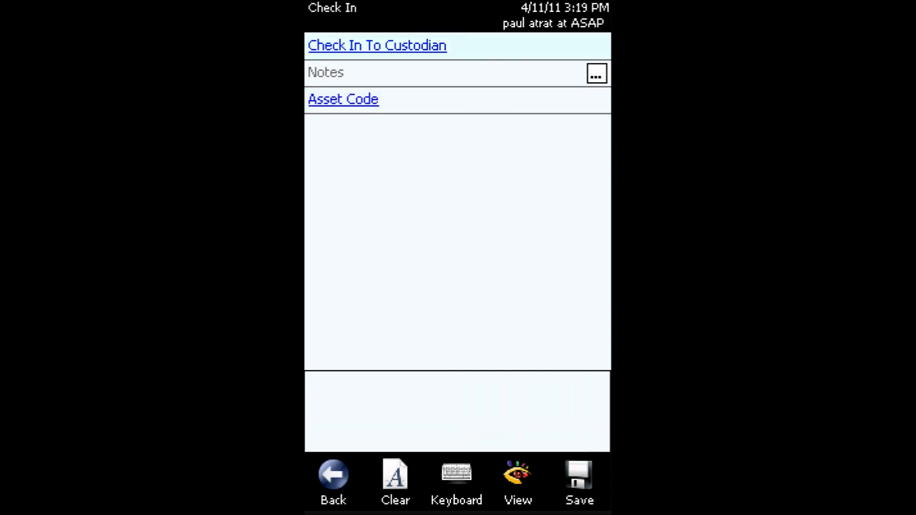